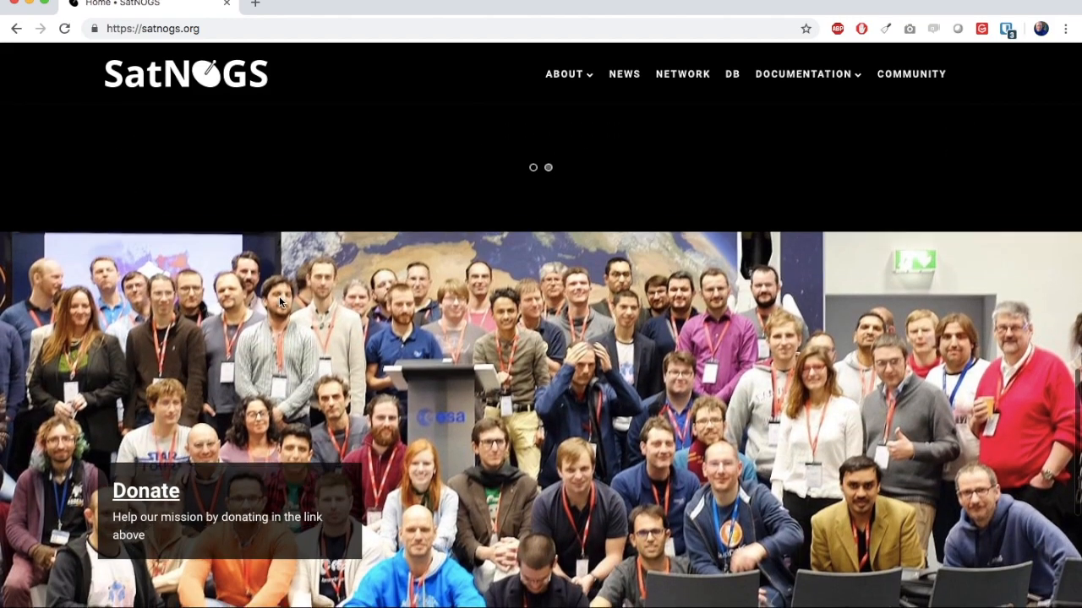
# Step: From the About menu, go to the DIY Satellite Ground Station and Network page
pyautogui.scroll(-3)
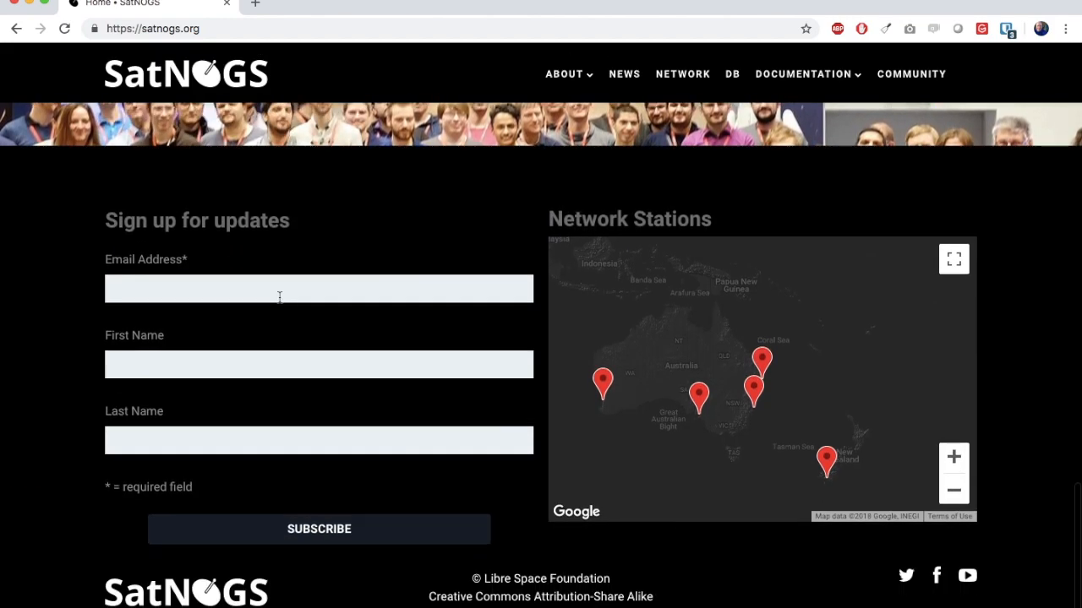
pyautogui.scroll(-3)
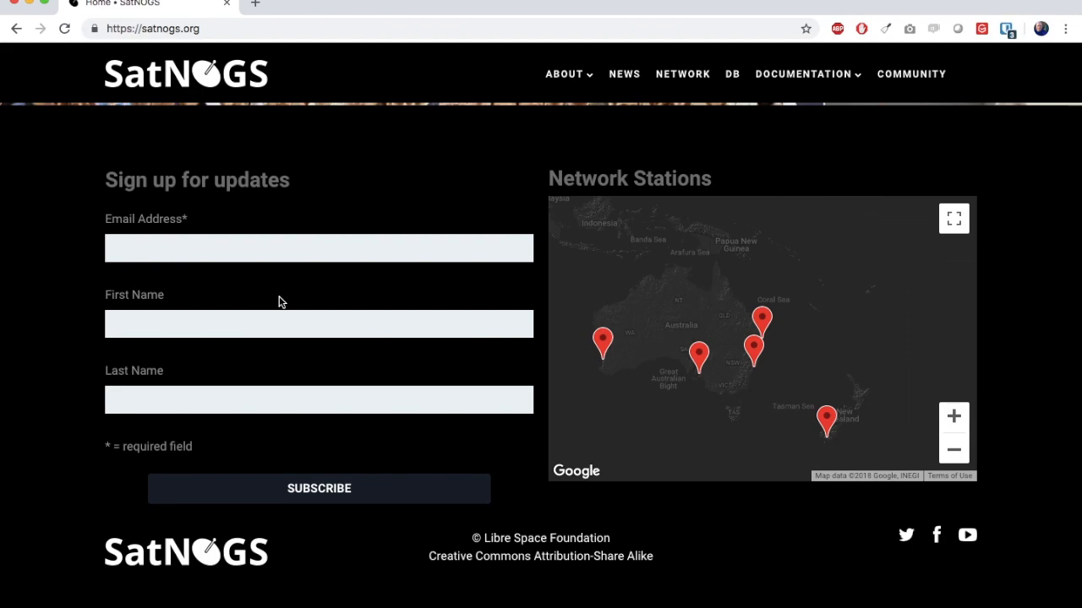
pyautogui.scroll(3)
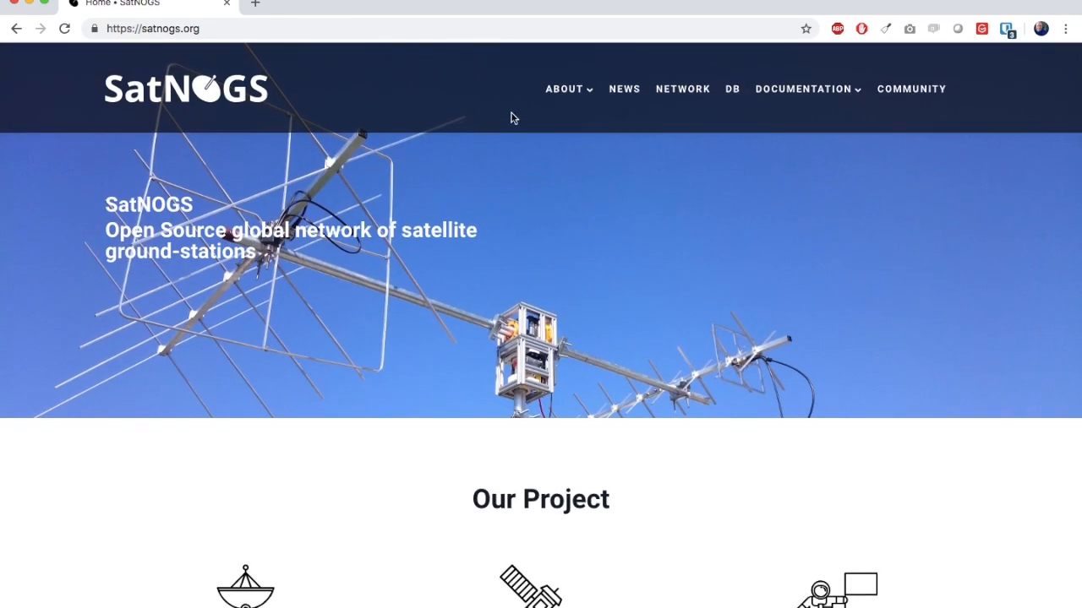
pyautogui.click(563, 89)
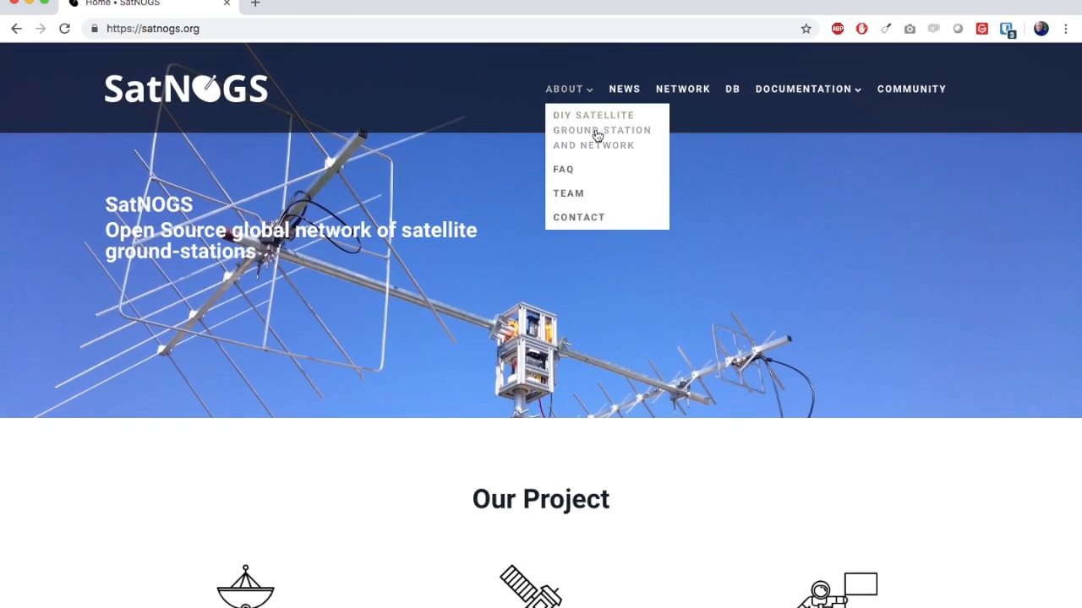
pyautogui.click(602, 130)
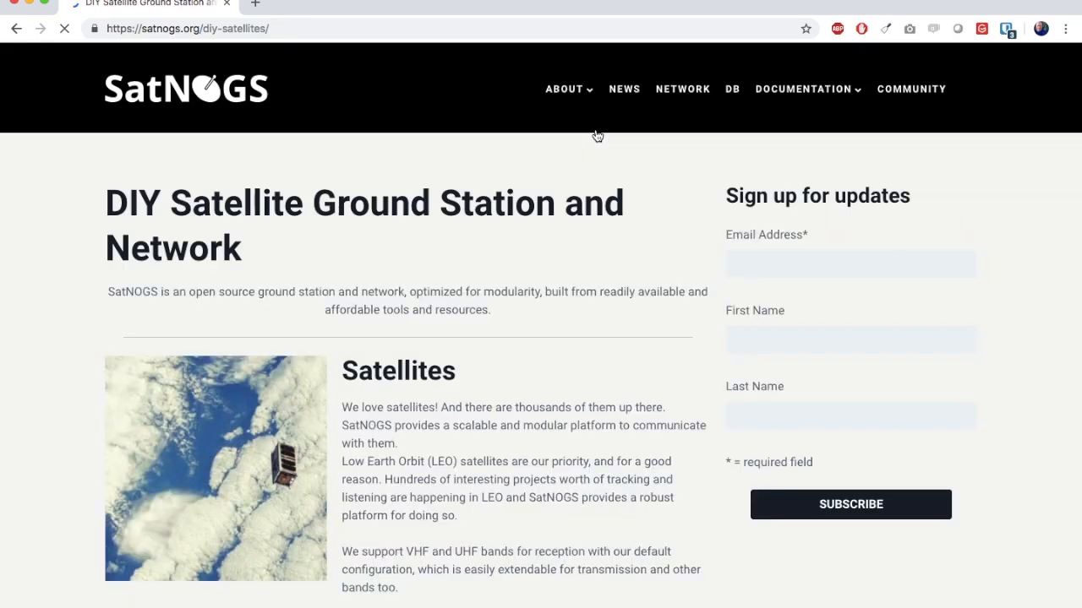
# Step: Reach the SatNOGS wiki from the Documentation menu
pyautogui.scroll(-3)
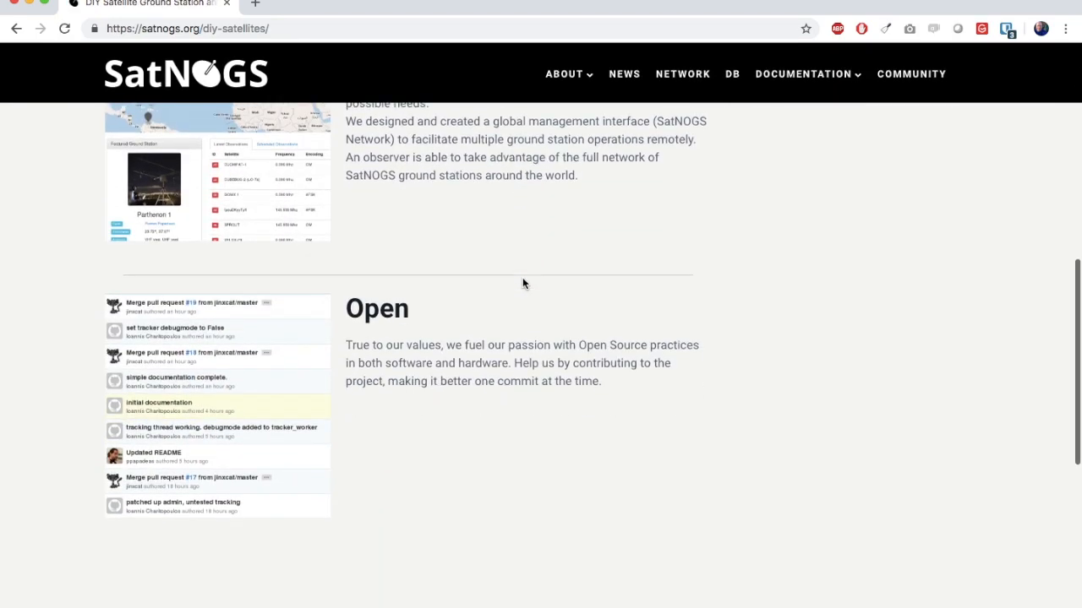
pyautogui.scroll(3)
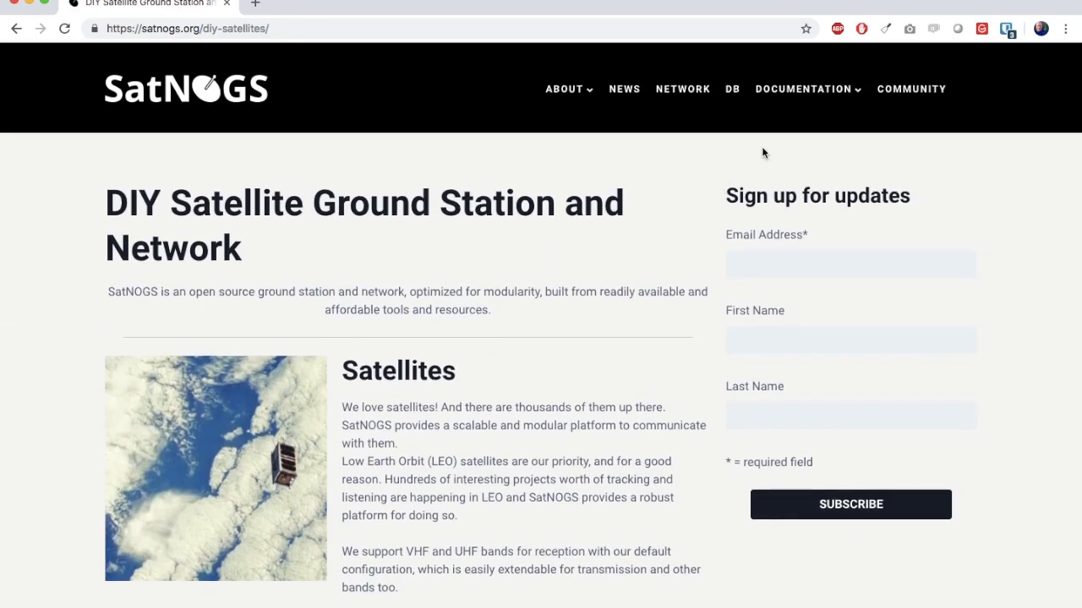
pyautogui.click(802, 89)
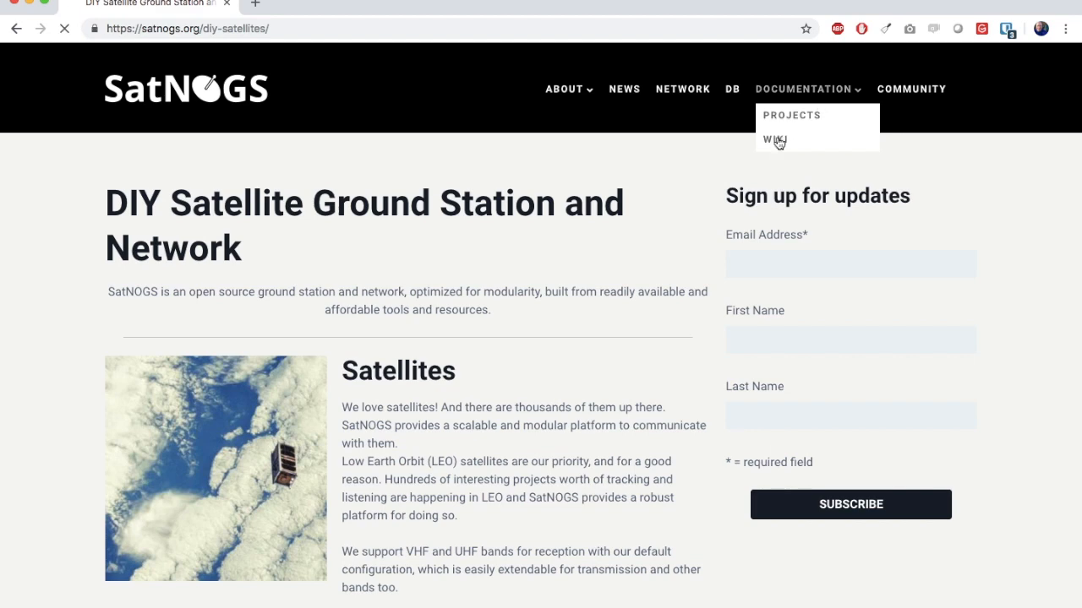
pyautogui.click(772, 138)
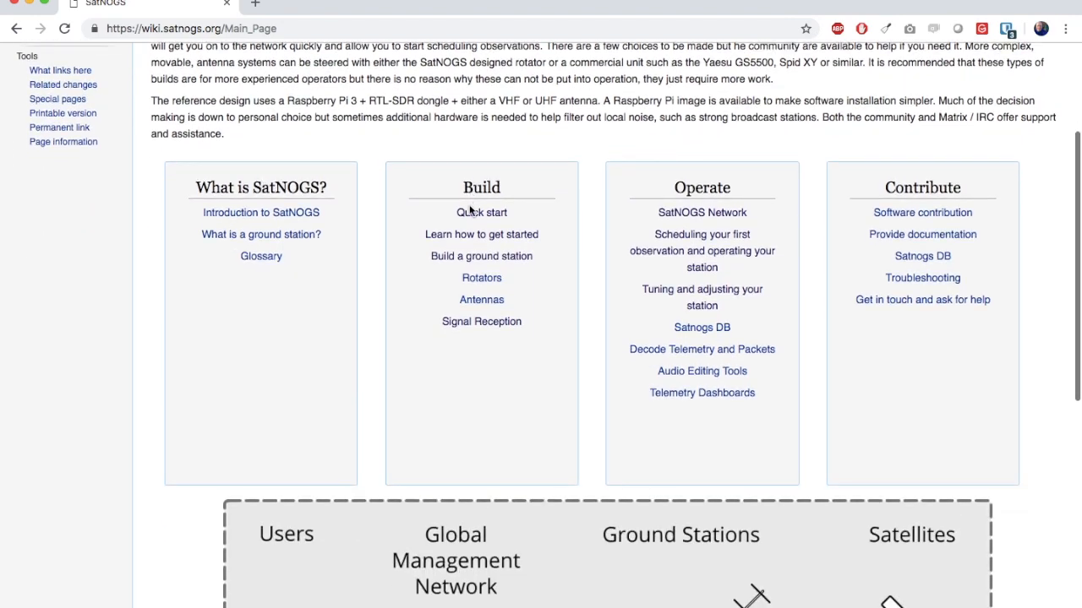
# Step: Bring up the Quick start Omnidirectional Station How To guide
pyautogui.click(481, 212)
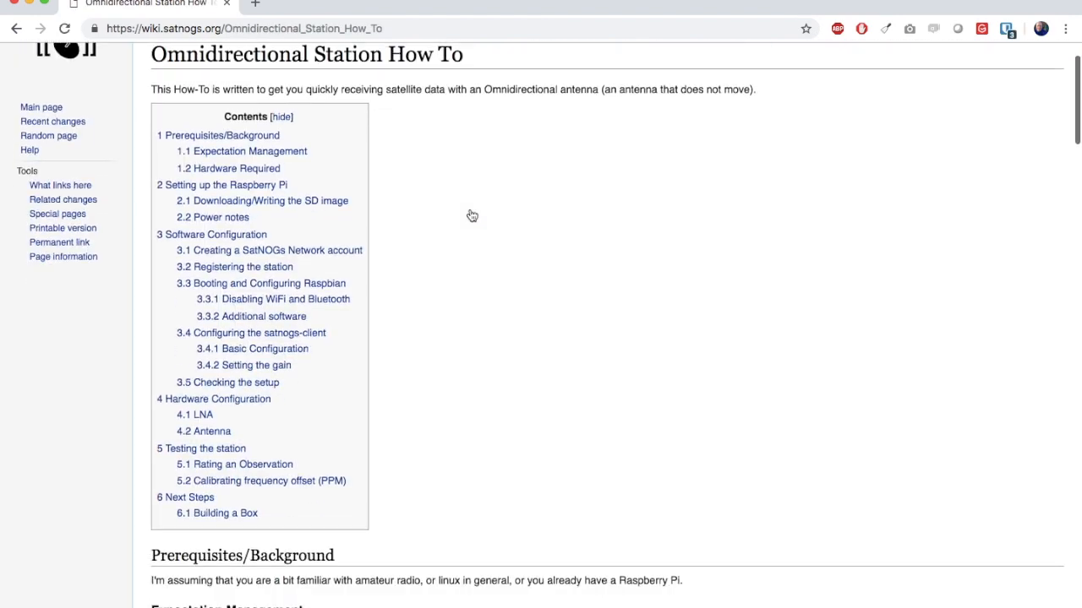
pyautogui.scroll(-3)
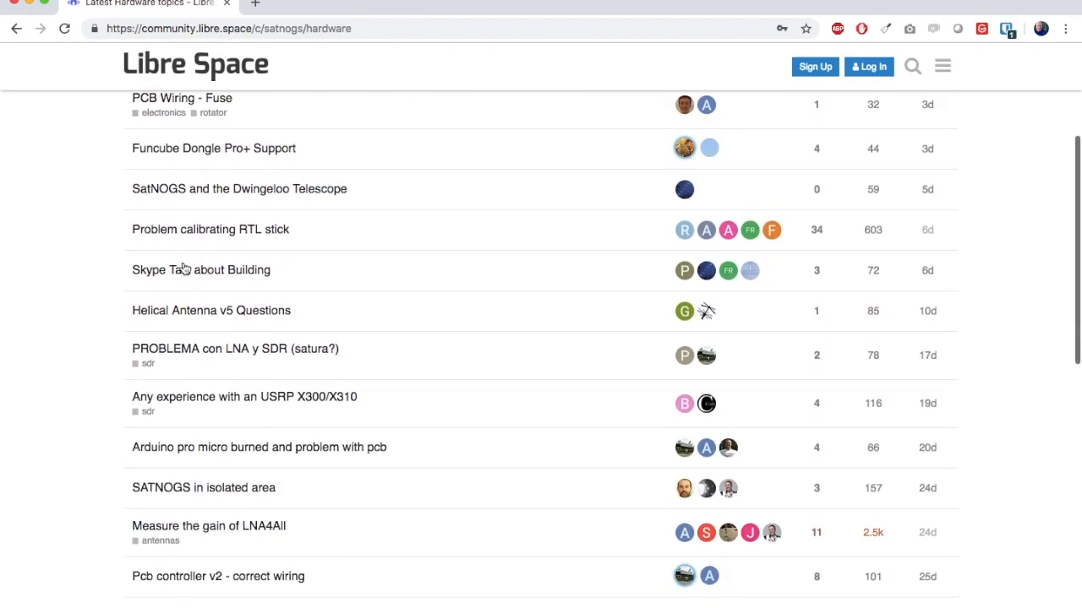
# Step: Scroll through the latest SatNOGS hardware topics on community.libre.space
pyautogui.scroll(-3)
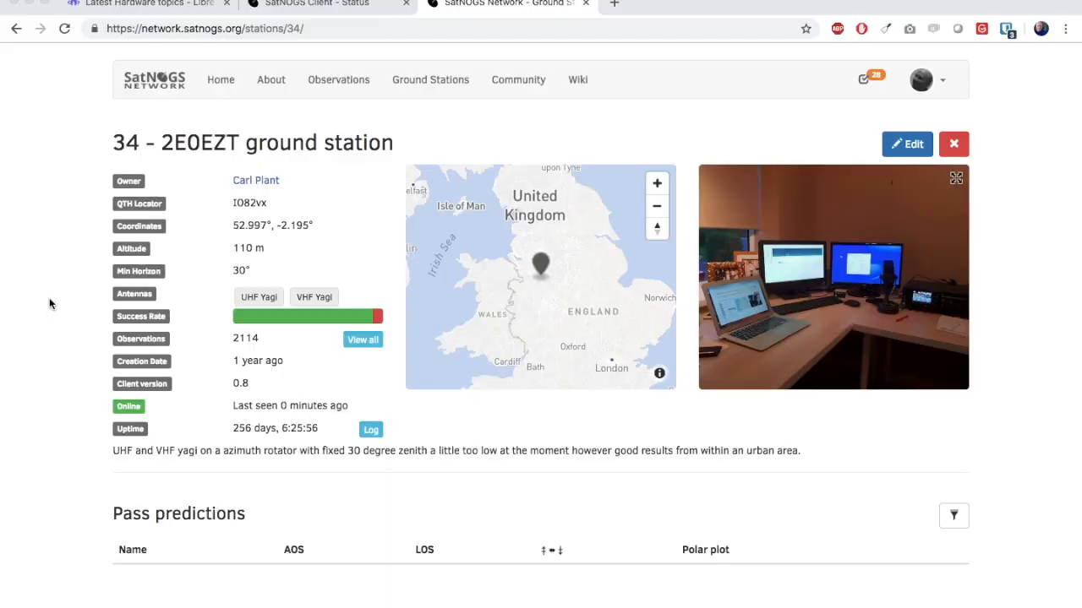
# Step: In station 34's pass predictions, schedule the 11:31 pass of 43596-SiriusSat-2
pyautogui.scroll(-3)
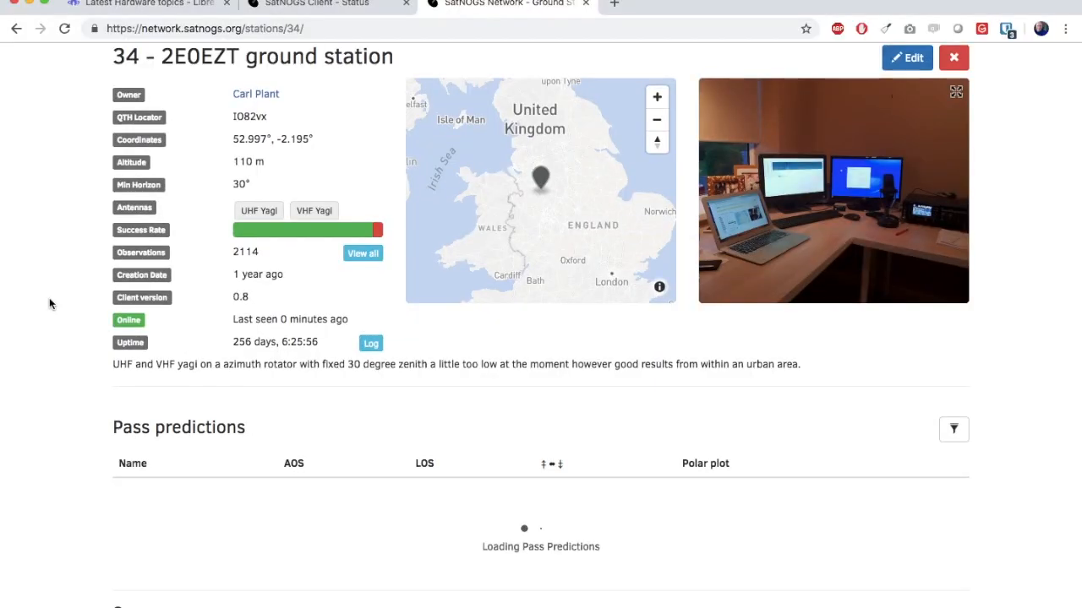
pyautogui.scroll(-3)
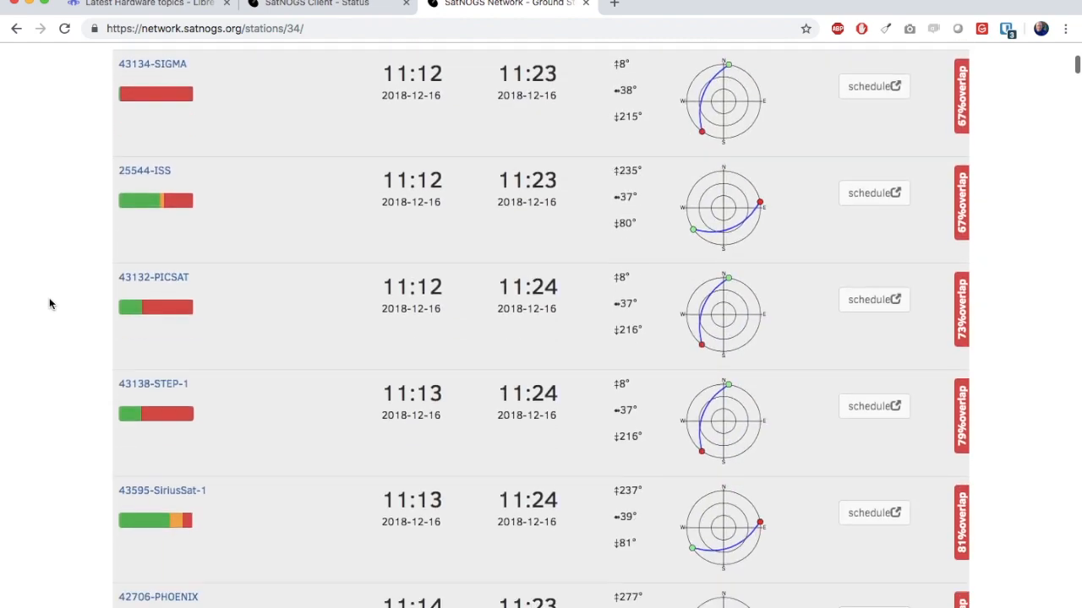
pyautogui.scroll(-3)
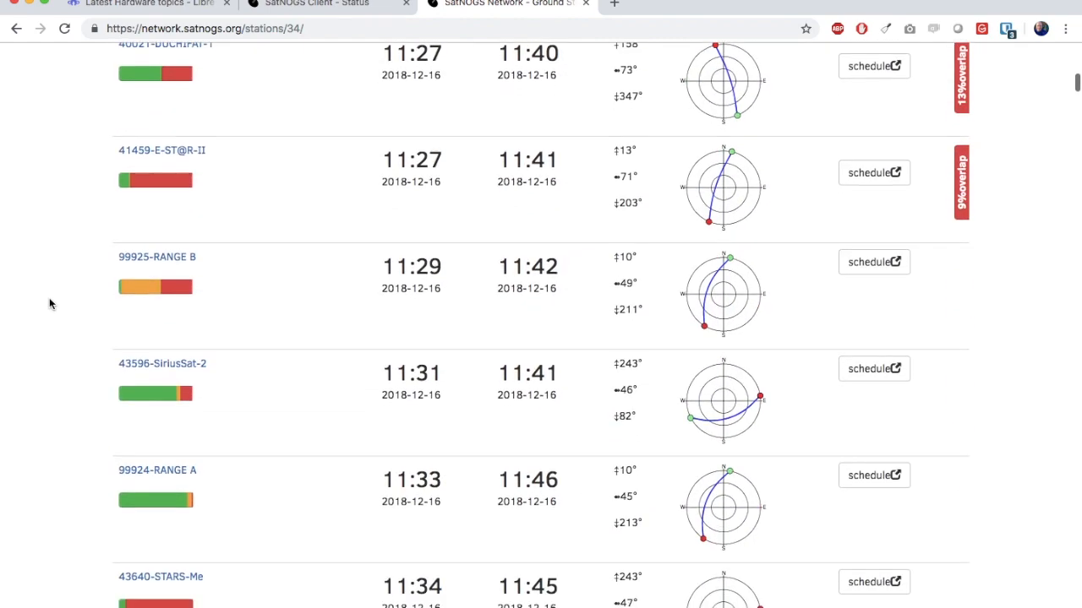
pyautogui.scroll(-3)
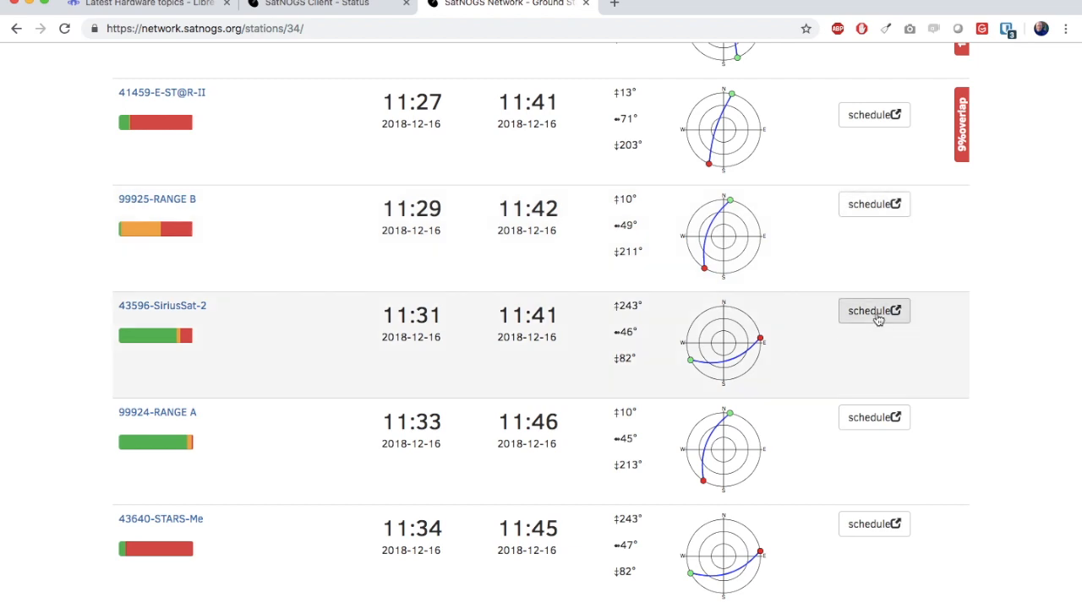
pyautogui.click(874, 310)
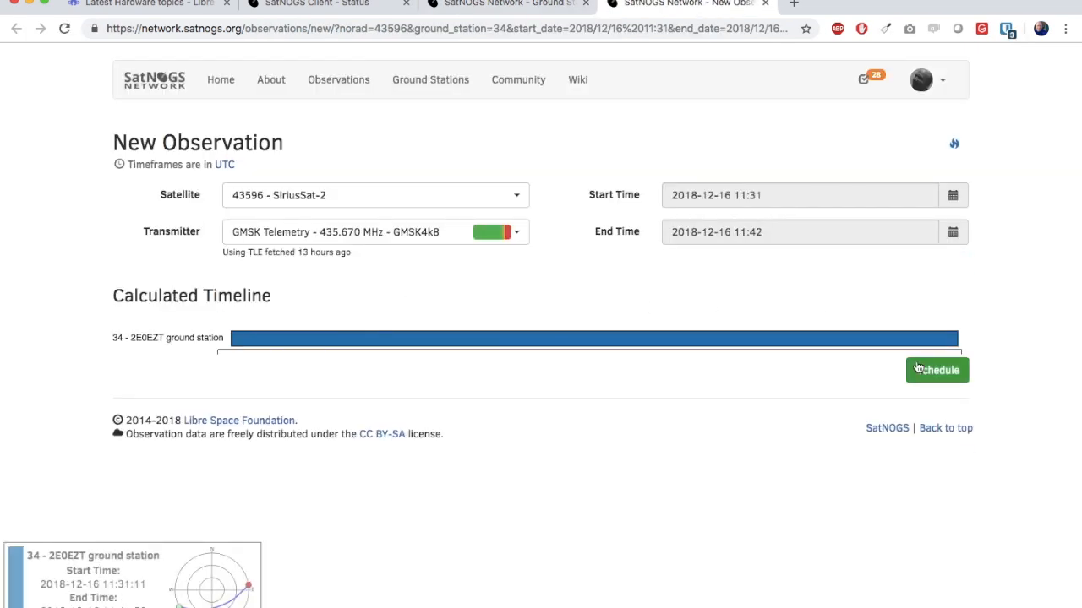
# Step: Confirm the SiriusSat-2 observation (#367616) and return to station 34's observations list
pyautogui.click(936, 370)
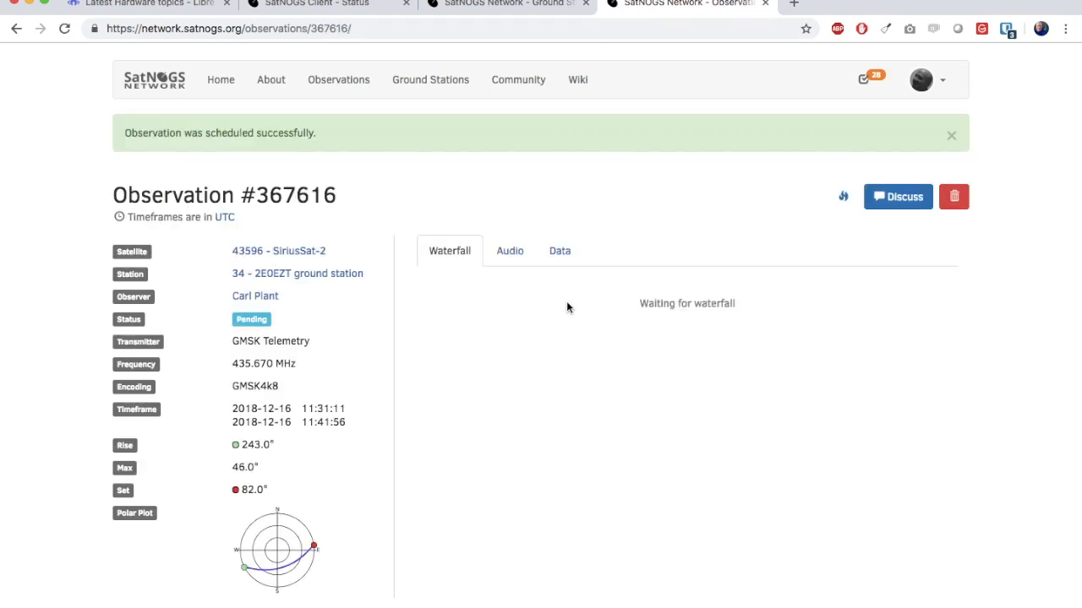
pyautogui.click(504, 4)
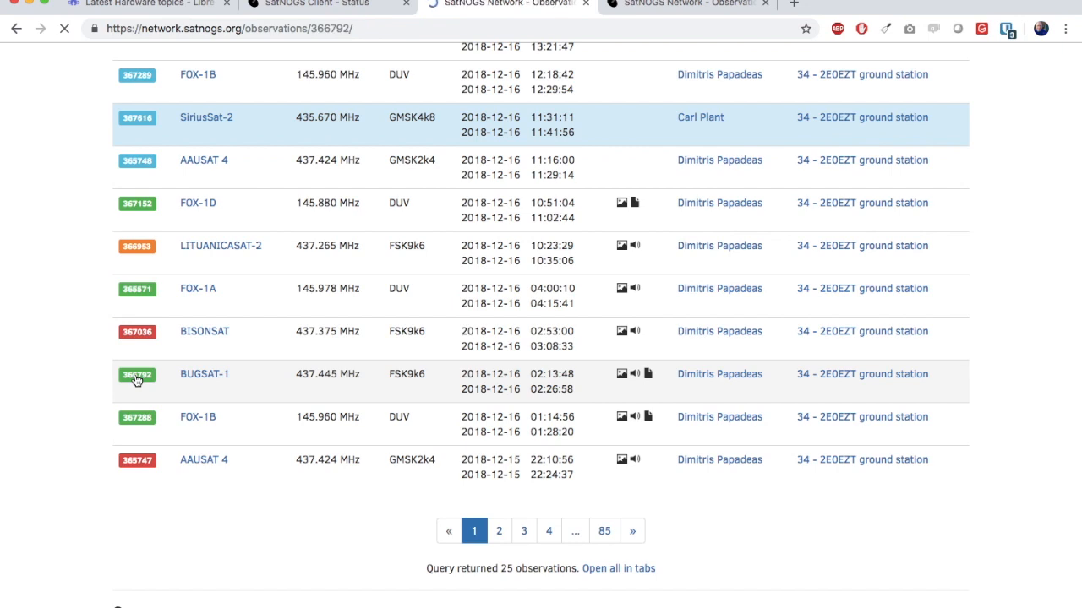
# Step: View BUGSAT-1 observation #366792 and its decoded hex data frames
pyautogui.click(136, 374)
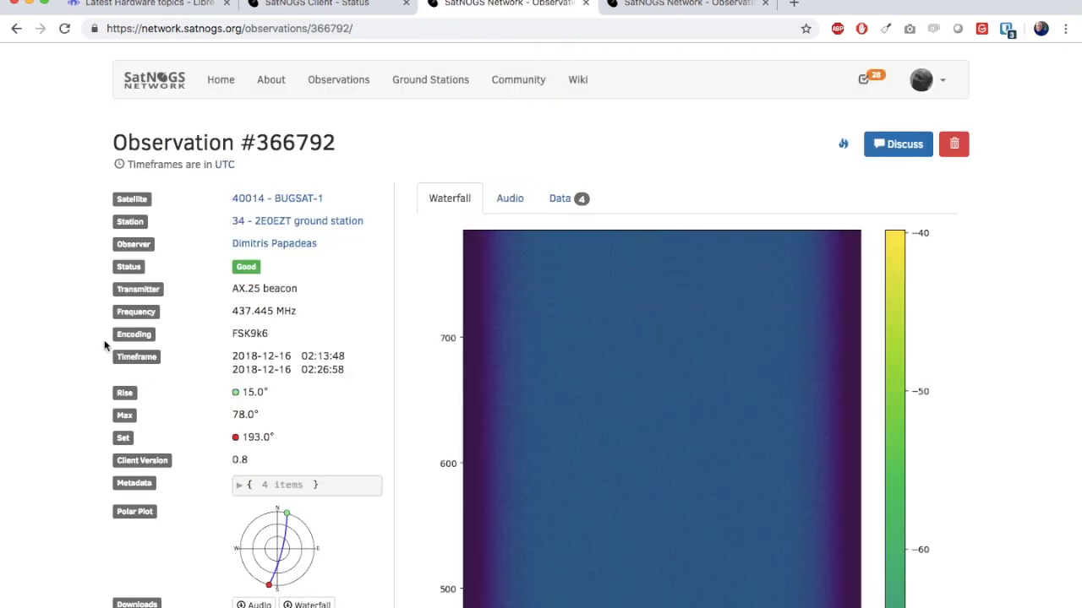
pyautogui.scroll(-3)
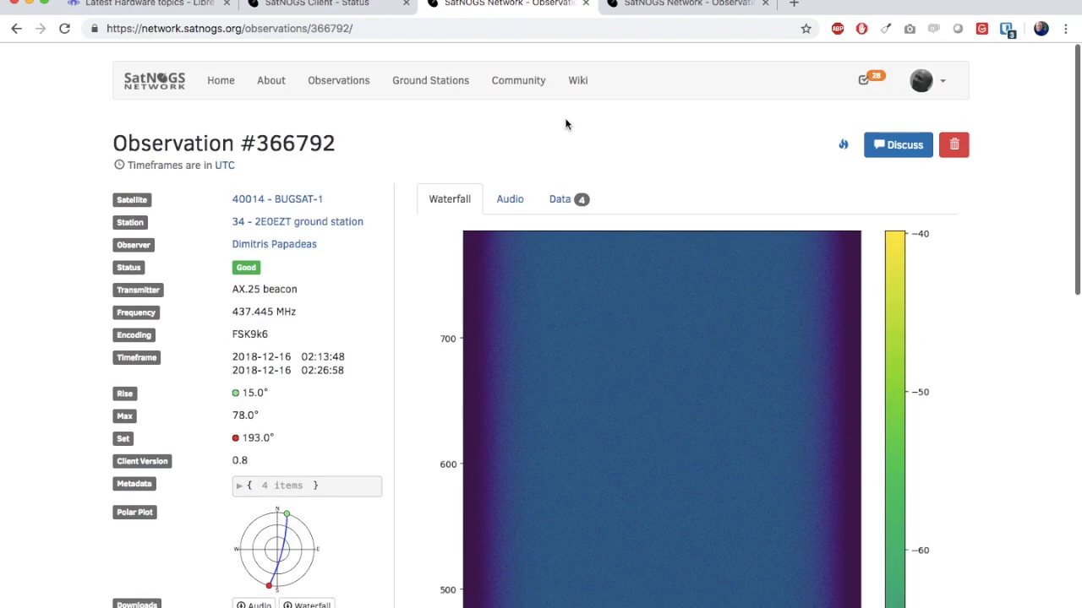
pyautogui.click(560, 199)
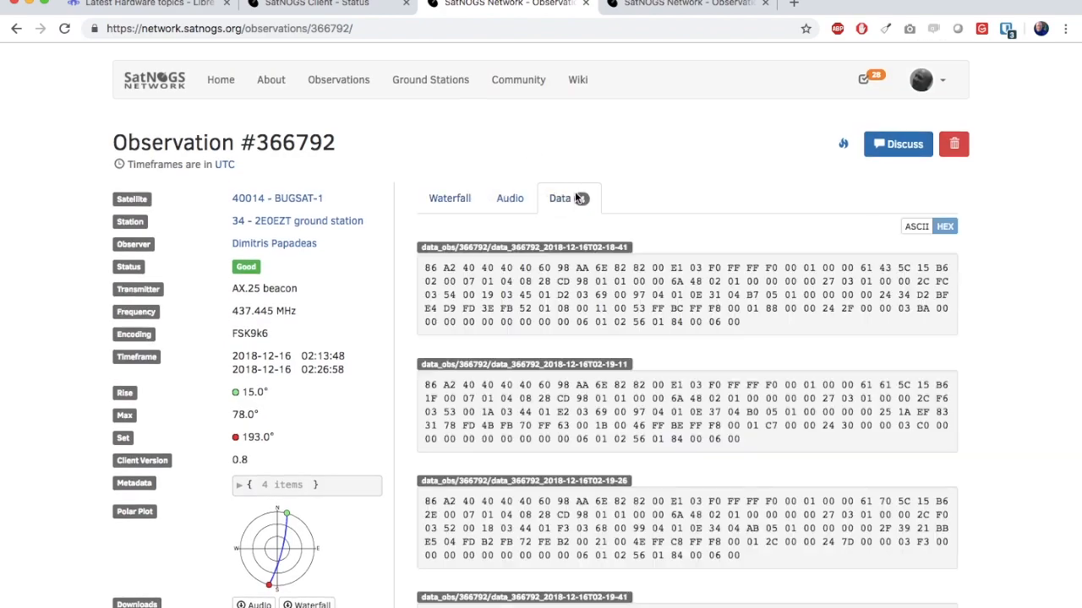
pyautogui.scroll(-3)
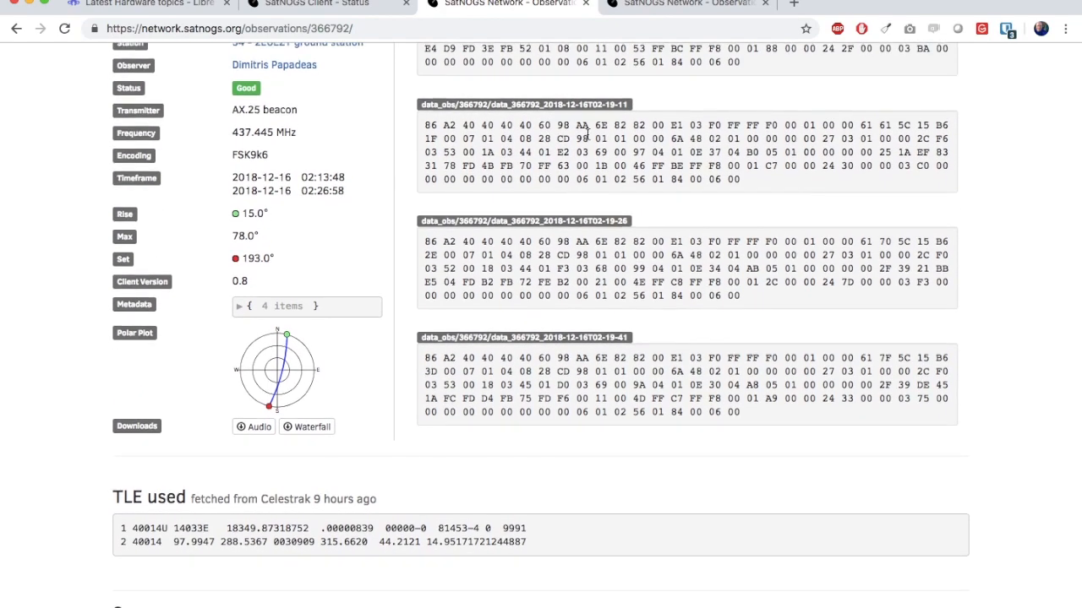